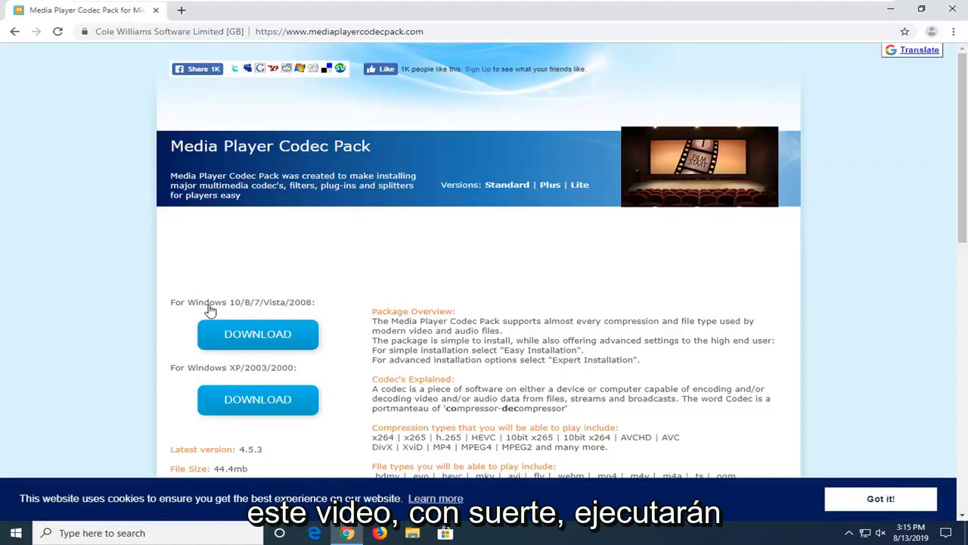
mouse_move(262, 313)
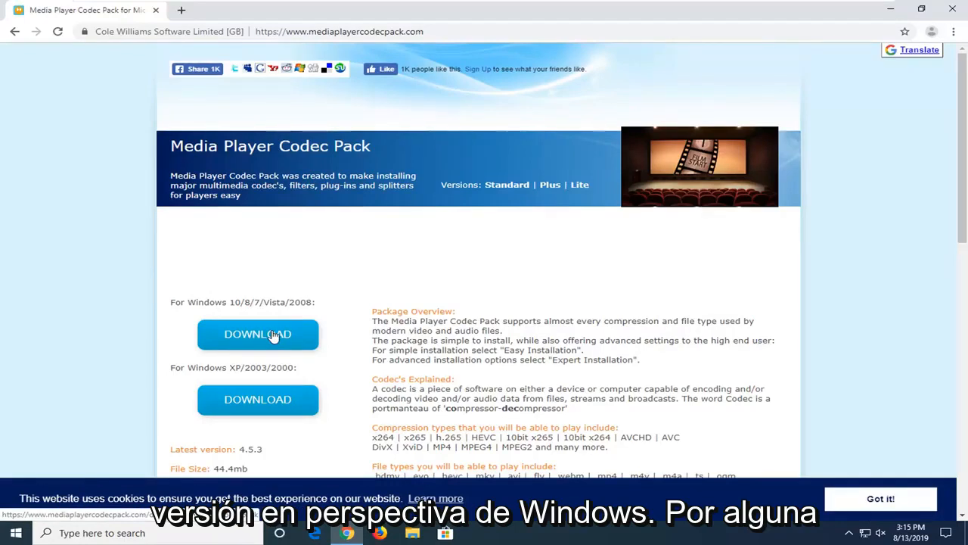
mouse_move(262, 370)
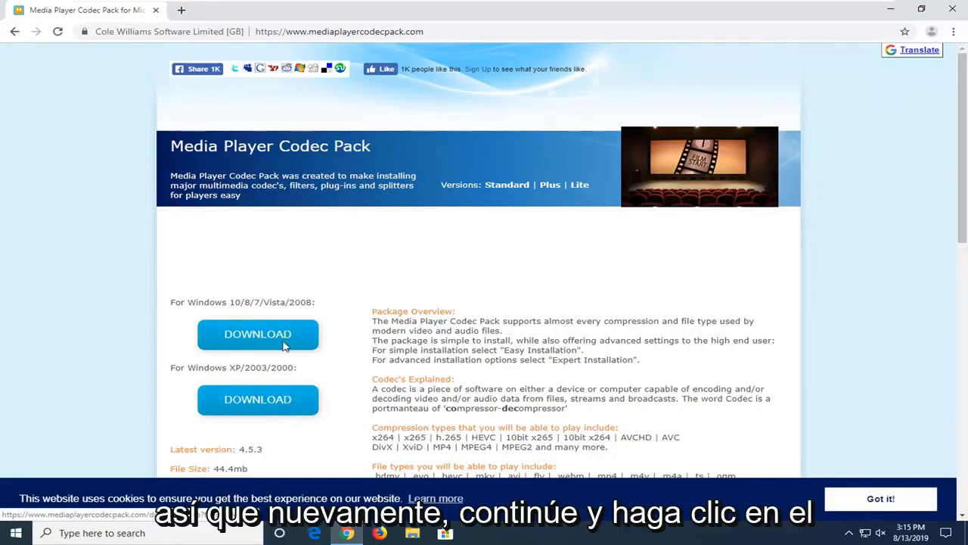
Download the Media Player Codec Pack installer for Windows 10/8/7/Vista/2008 in Chrome.
left_click(257, 333)
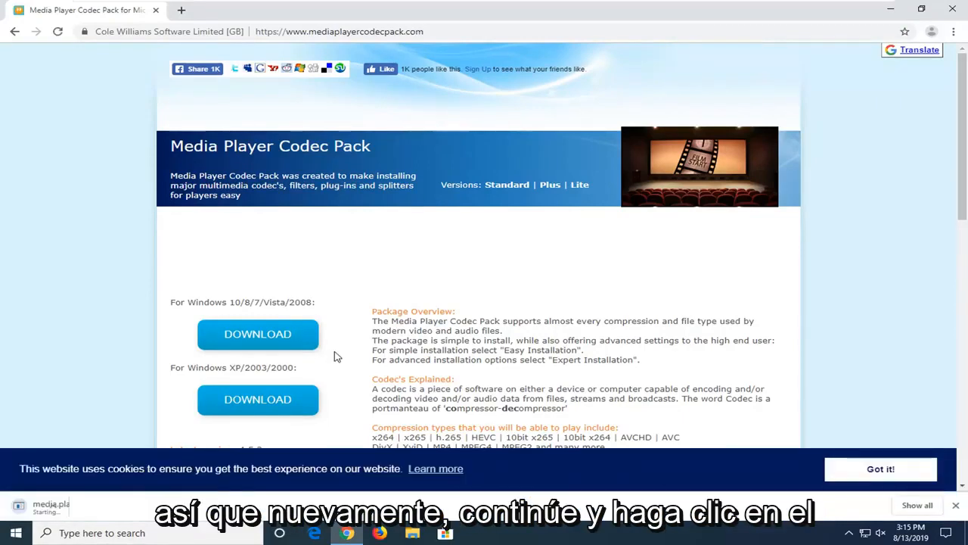
left_click(258, 333)
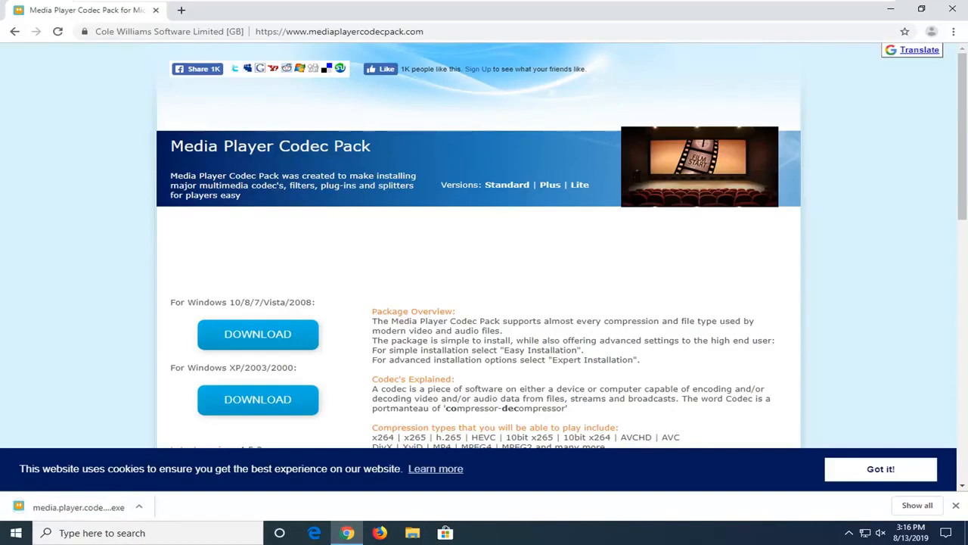
mouse_move(208, 327)
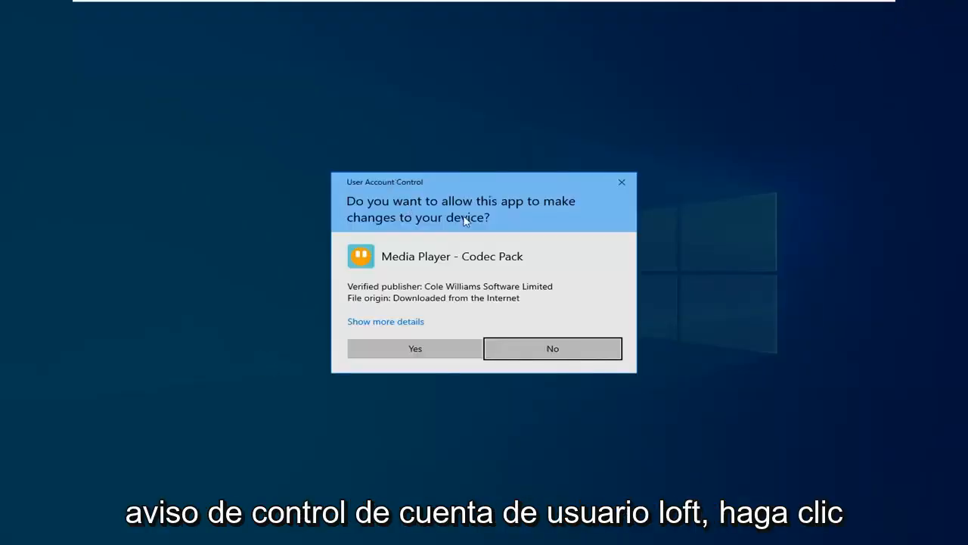
Allow the codec pack installer to make changes at the User Account Control prompt.
left_click(552, 348)
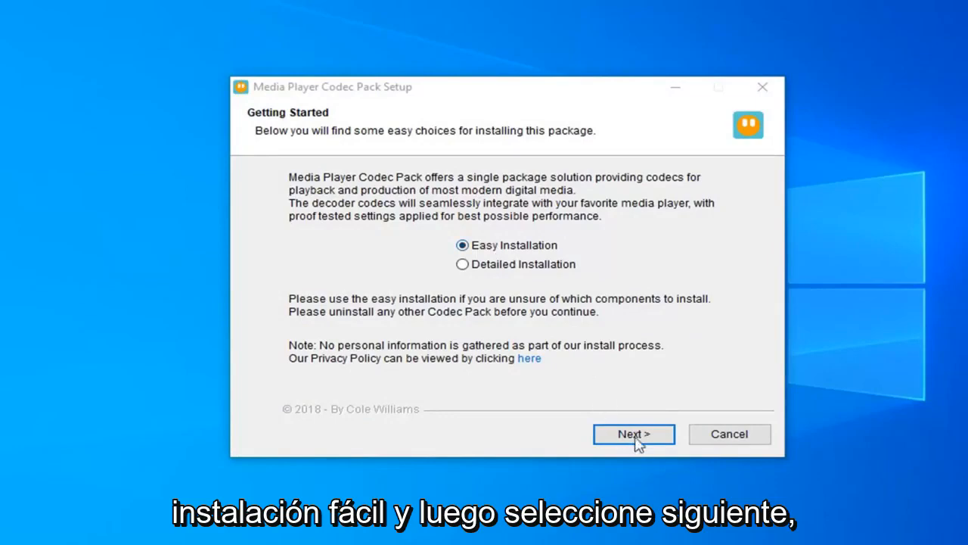
Proceed with Easy Installation and accept the license agreement to reach Choose Components.
left_click(634, 434)
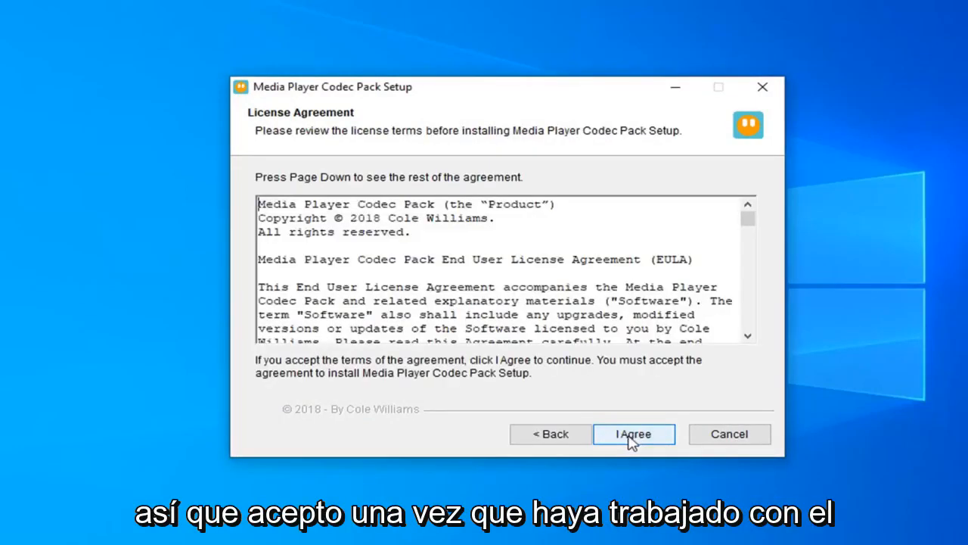
scroll("down", 3)
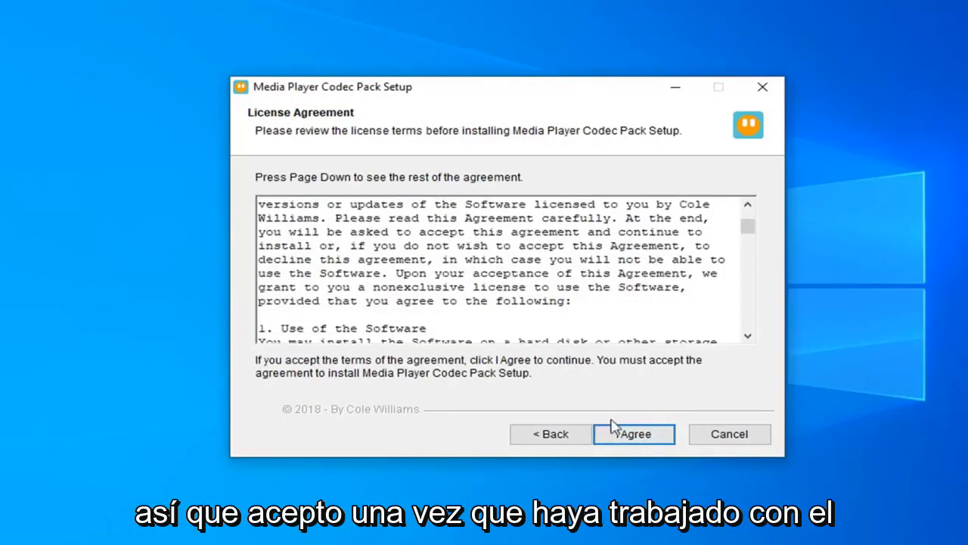
left_click(634, 434)
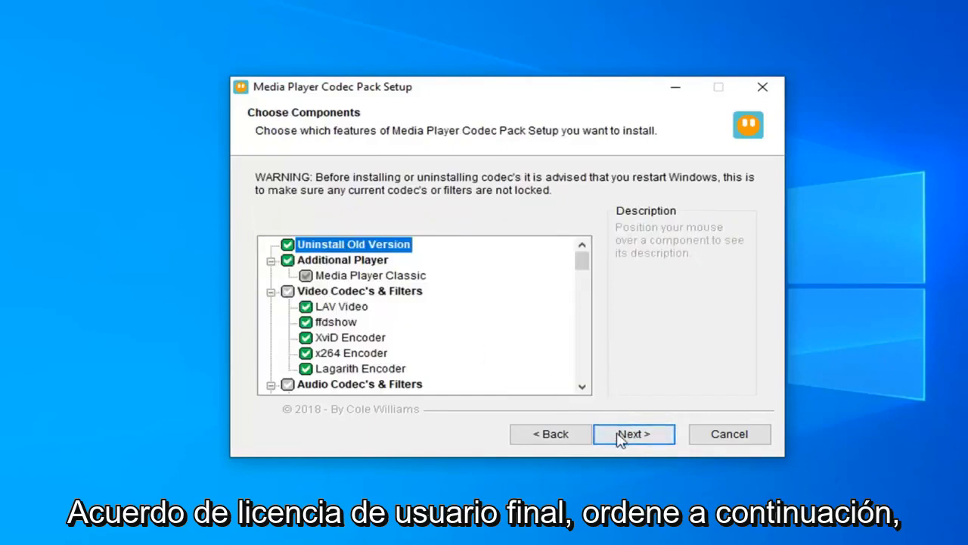
Install the default ticked components and let installation run to completion.
left_click(633, 434)
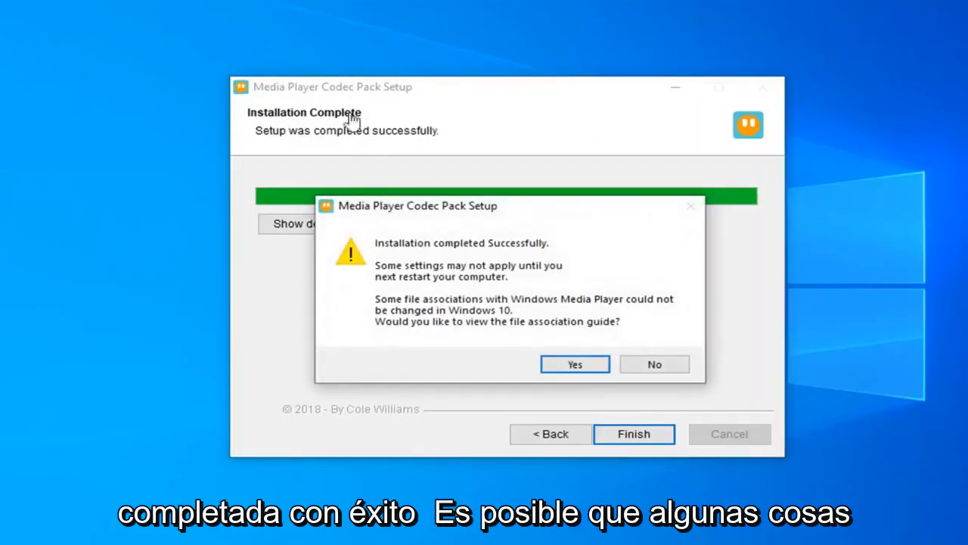
mouse_move(491, 291)
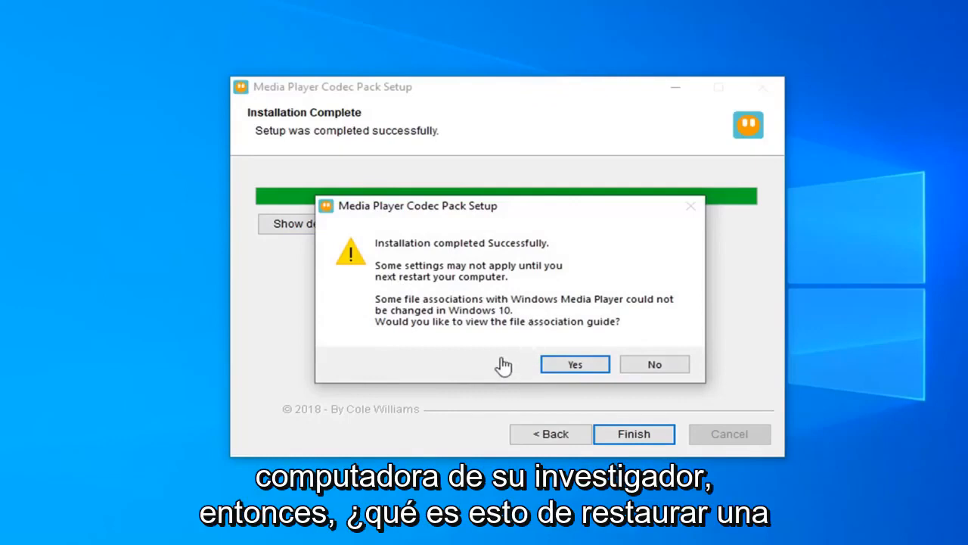
mouse_move(668, 390)
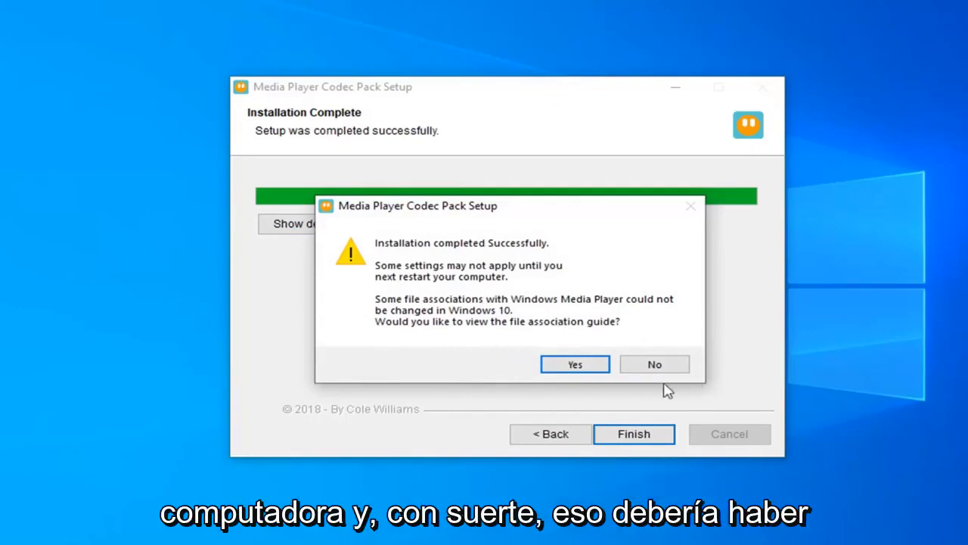
Decline the file association guide, closing setup and returning to the desktop.
left_click(654, 363)
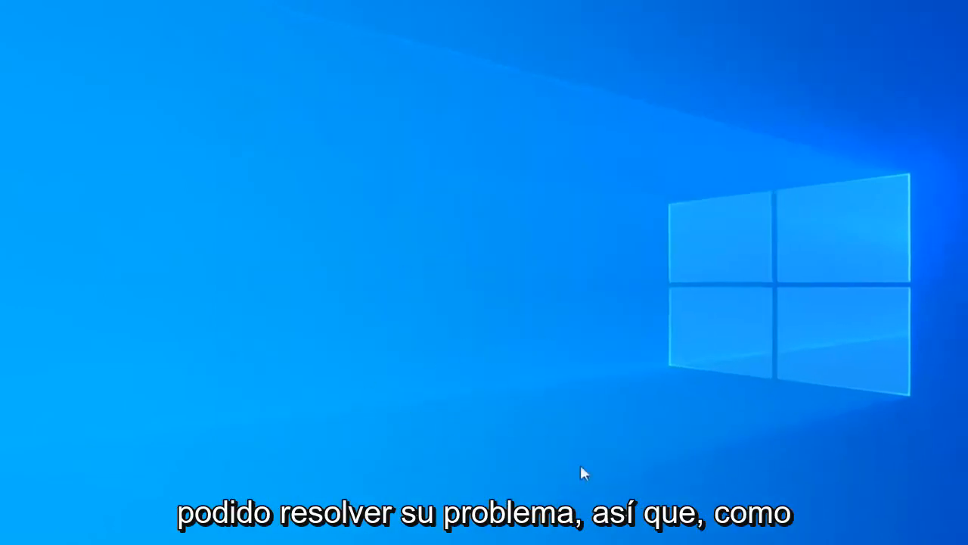